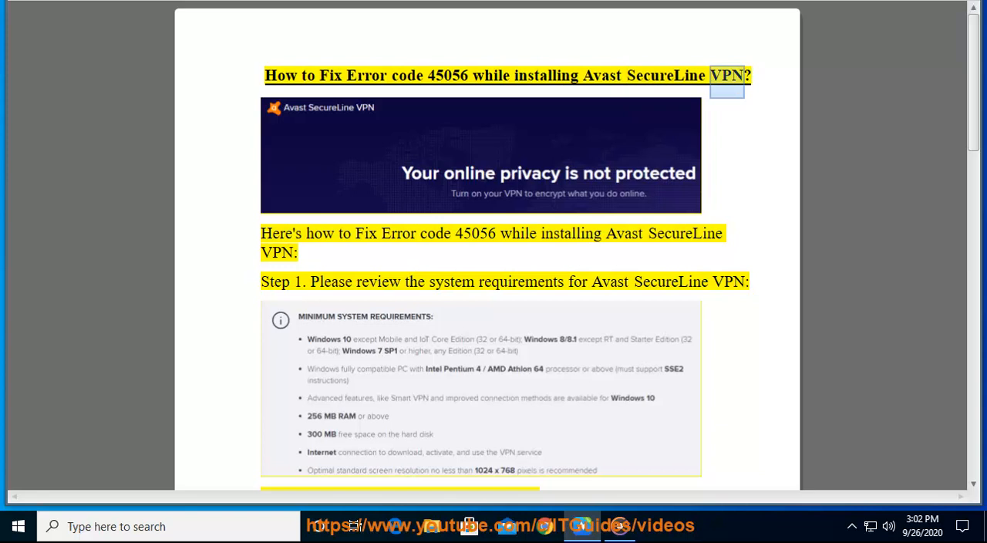
- Start reading the Avast SecureLine VPN error 45056 guide aloud from its title through Step 1 into Note 1
{"action": "double_click", "coordinate": [475, 233]}
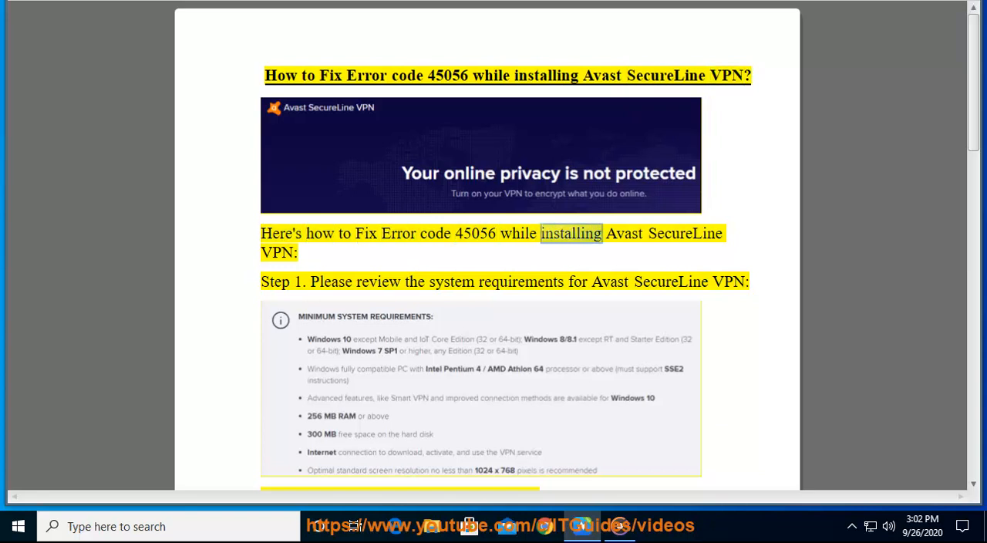
{"action": "double_click", "coordinate": [276, 281]}
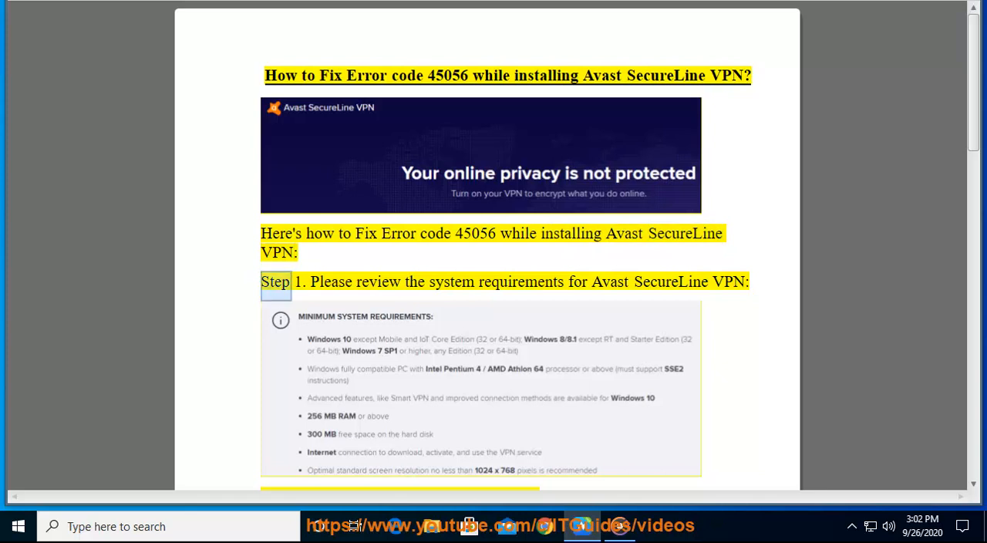
{"action": "double_click", "coordinate": [453, 282]}
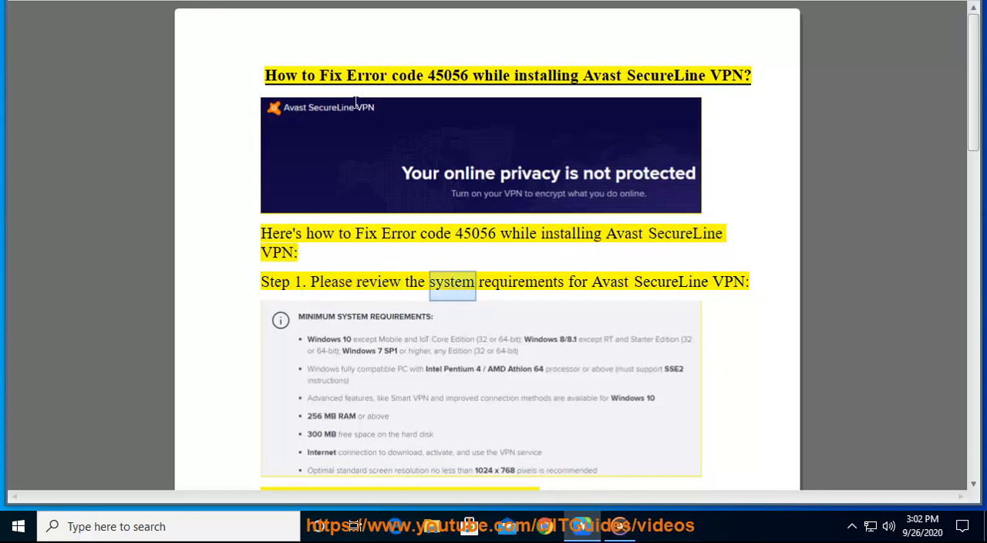
{"action": "scroll", "scroll_direction": "down", "scroll_amount": 3}
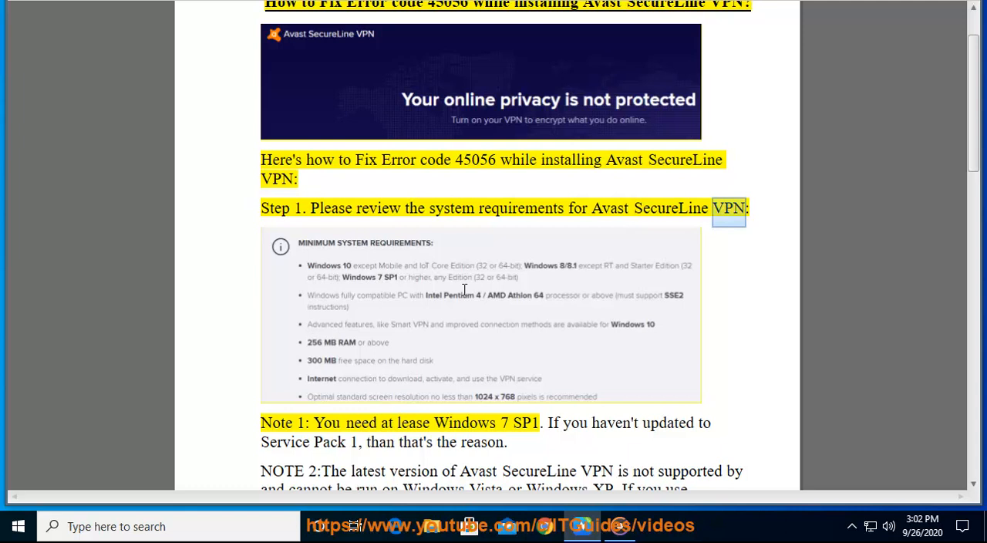
{"action": "scroll", "scroll_direction": "up", "scroll_amount": 3}
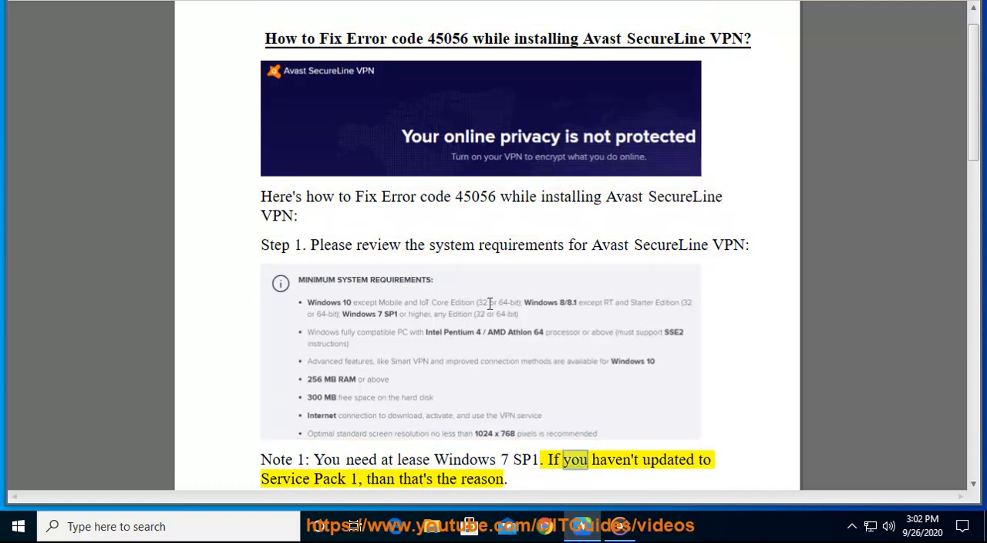
{"action": "scroll", "scroll_direction": "up", "scroll_amount": 3}
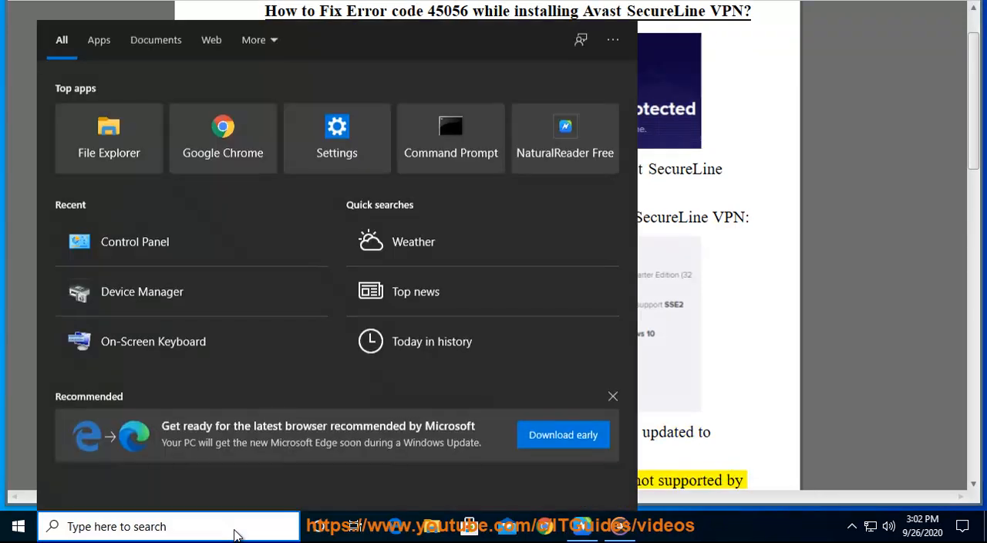
- Run winver to confirm Windows 10 Pro version 10.0.18362, then close System Information
{"action": "type", "text": "winver"}
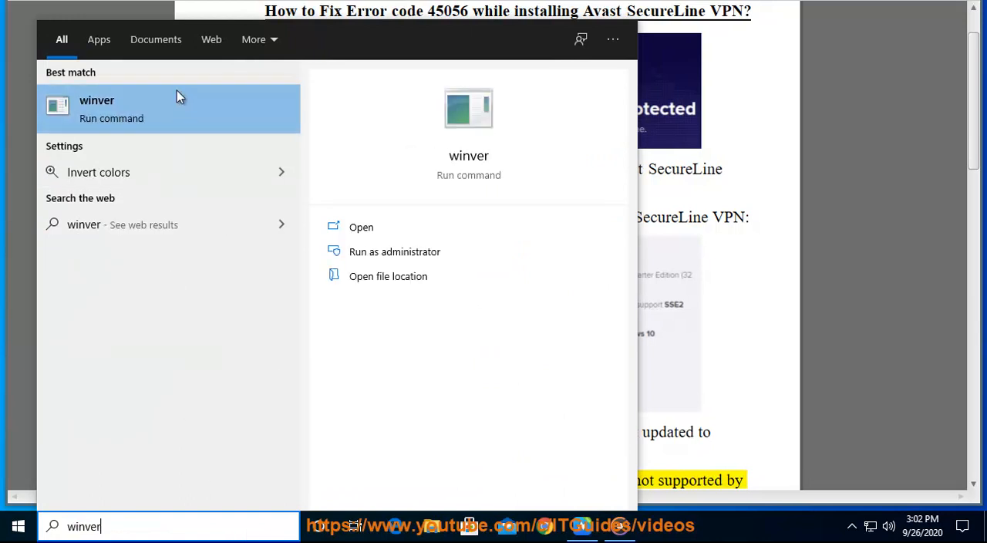
{"action": "left_click", "coordinate": [361, 226]}
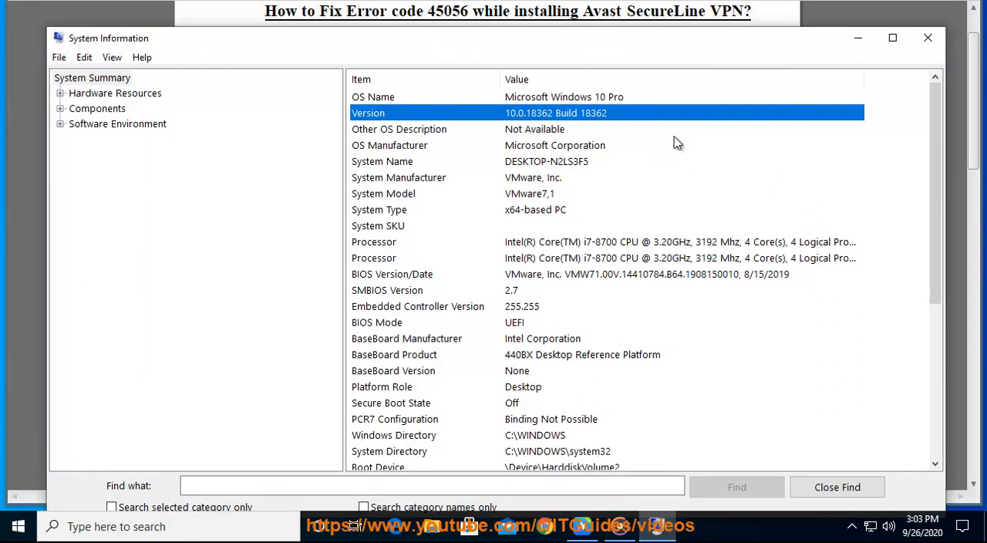
{"action": "left_click", "coordinate": [378, 209]}
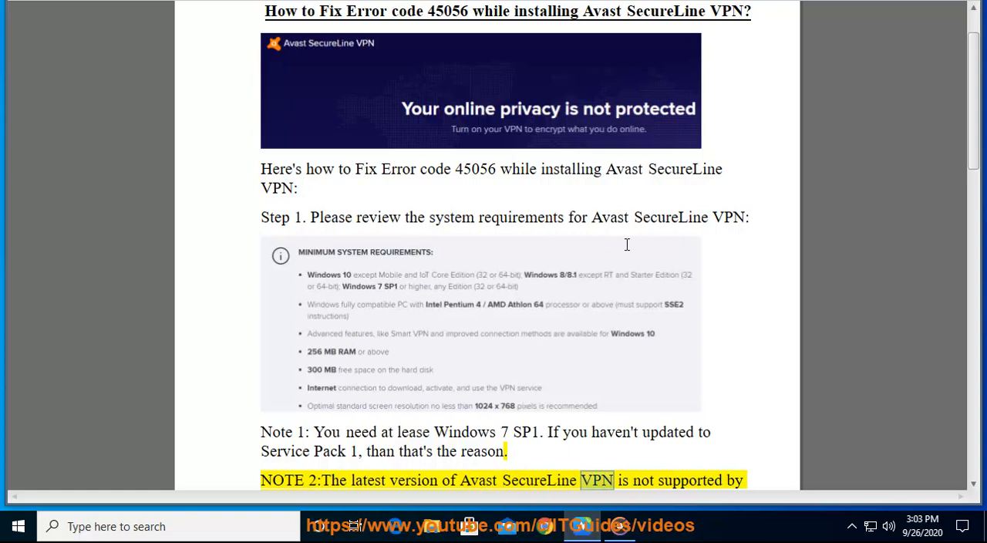
- Follow Note 2 about Vista/XP and SecureLine 5.0.407 as it is read, then reveal the hidden tray icons
{"action": "scroll", "scroll_direction": "down", "scroll_amount": 3}
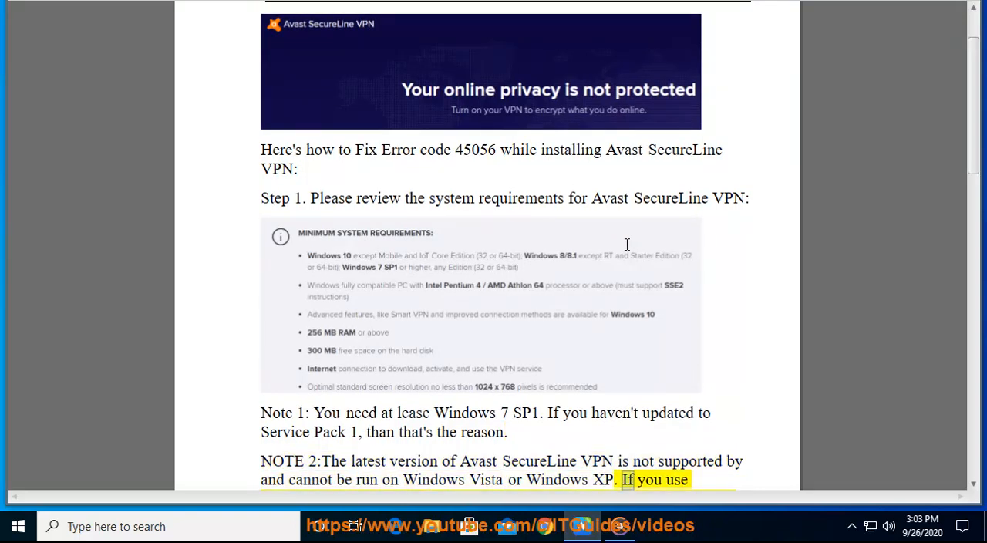
{"action": "scroll", "scroll_direction": "down", "scroll_amount": 3}
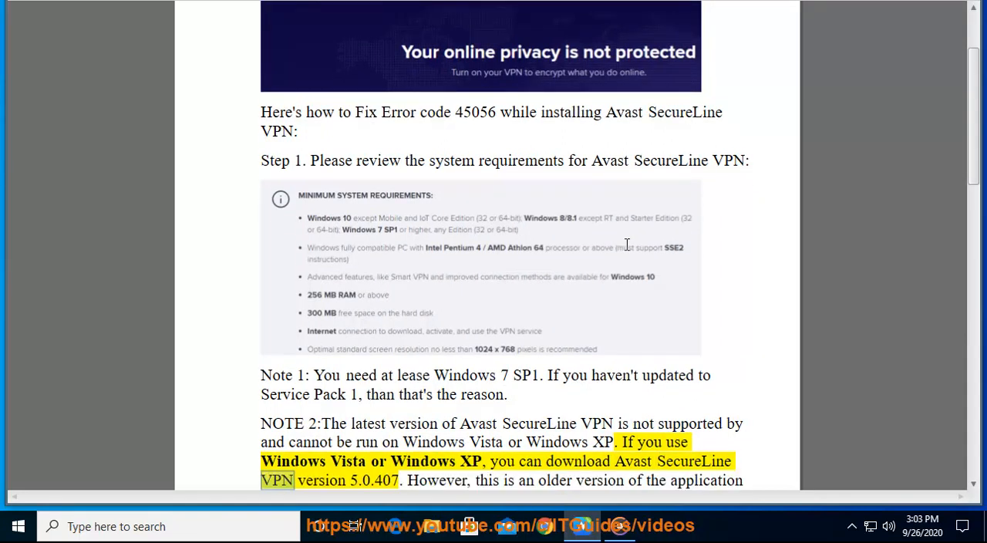
{"action": "double_click", "coordinate": [374, 480]}
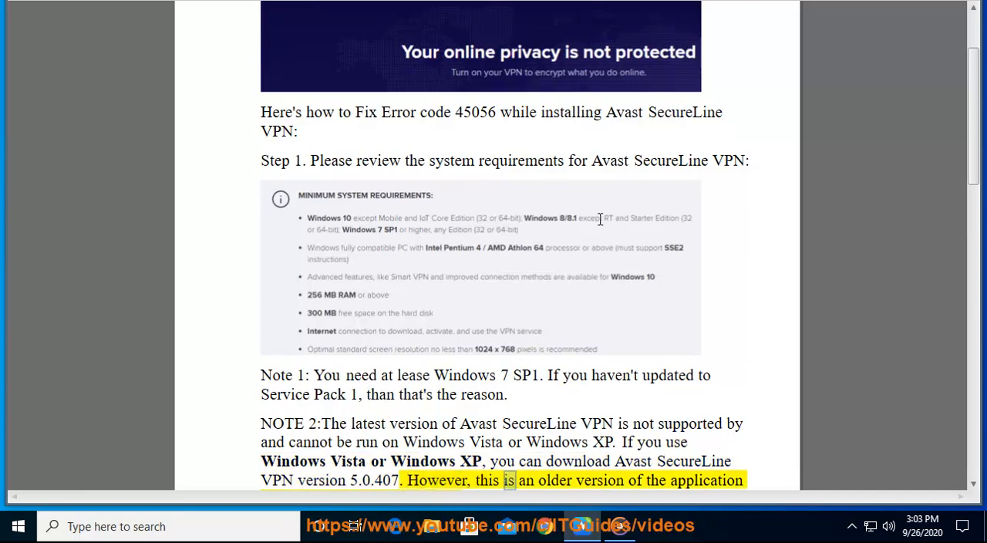
{"action": "scroll", "scroll_direction": "down", "scroll_amount": 3}
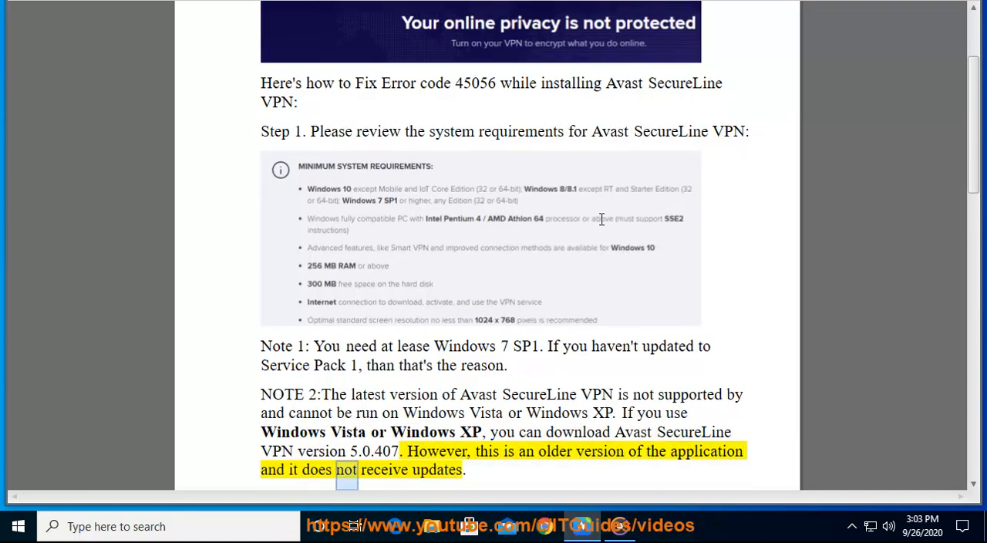
{"action": "scroll", "scroll_direction": "down", "scroll_amount": 3}
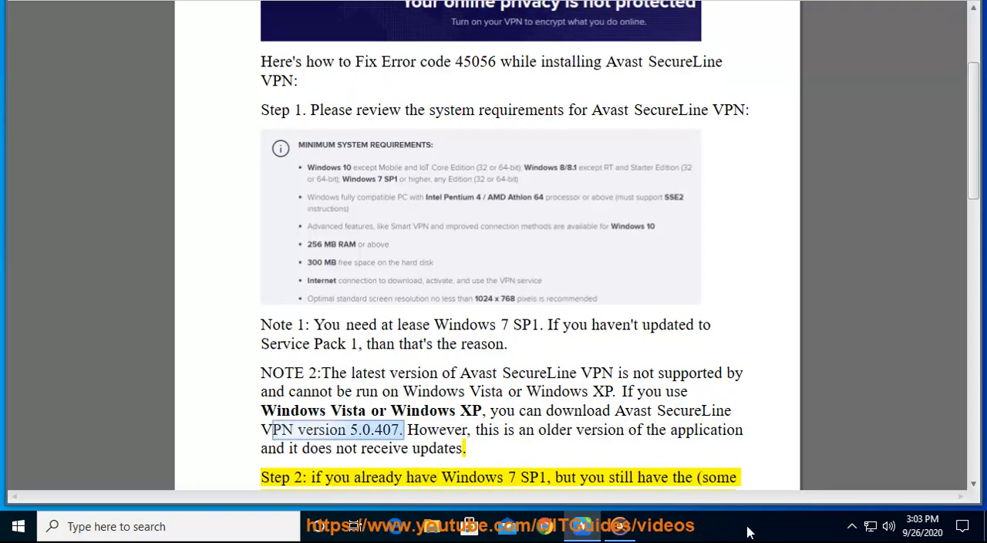
{"action": "left_click", "coordinate": [852, 526]}
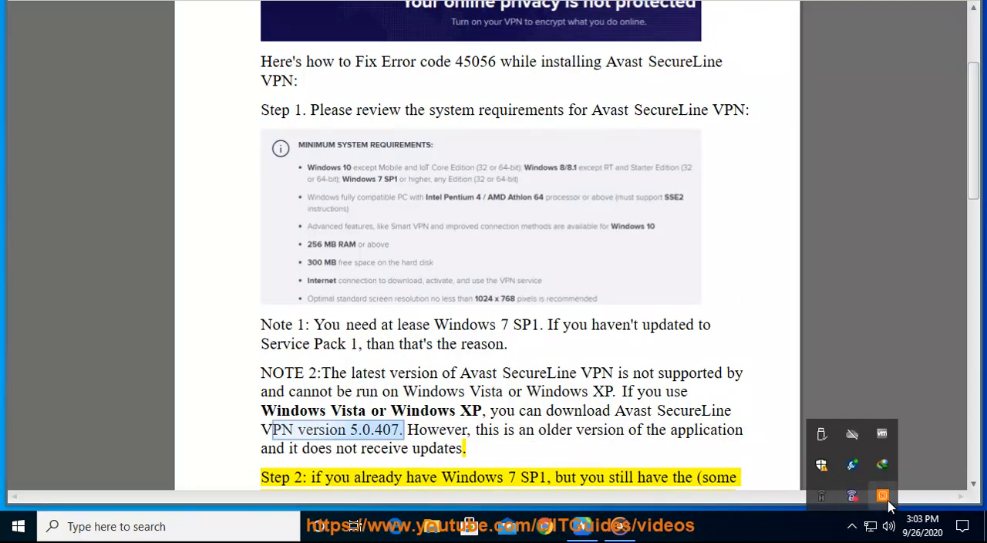
{"action": "mouse_move", "coordinate": [802, 536]}
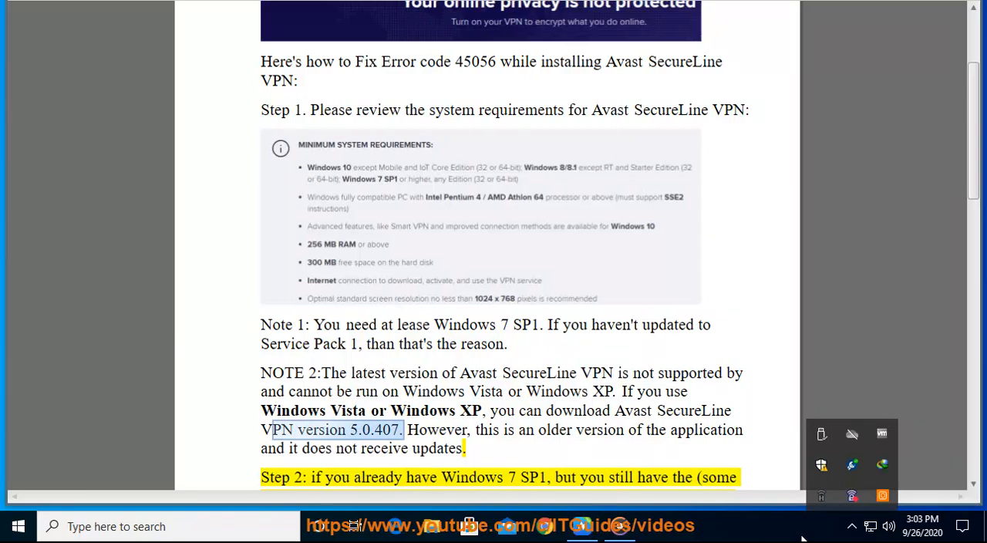
{"action": "mouse_move", "coordinate": [851, 496]}
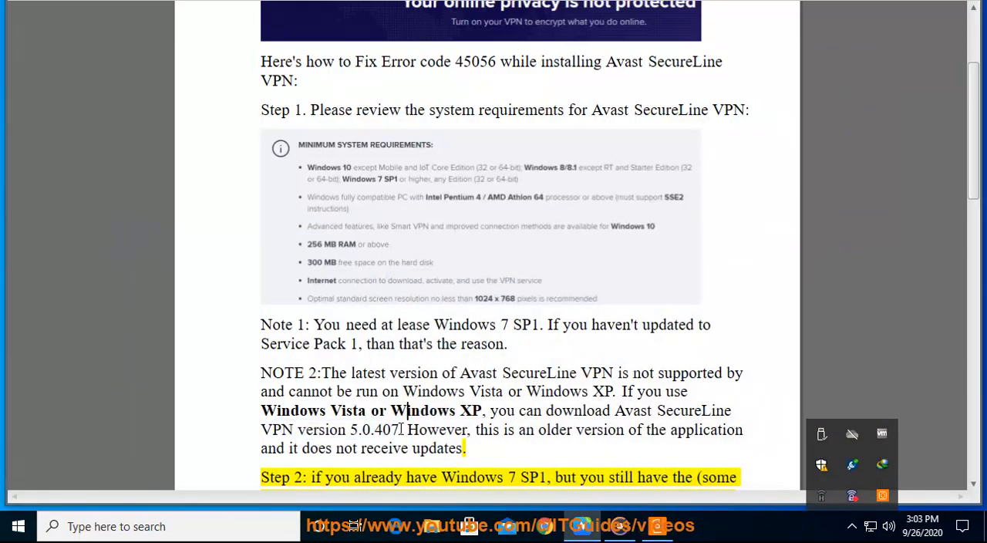
- Follow Step 2 about the SecureLine install bug and keeping the VPN up to date as it is read
{"action": "double_click", "coordinate": [374, 429]}
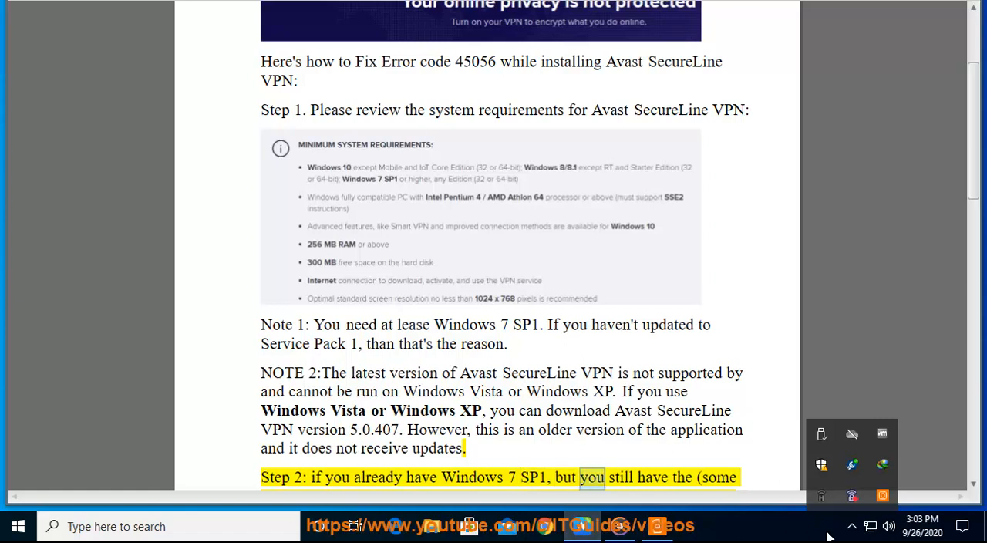
{"action": "scroll", "scroll_direction": "down", "scroll_amount": 3}
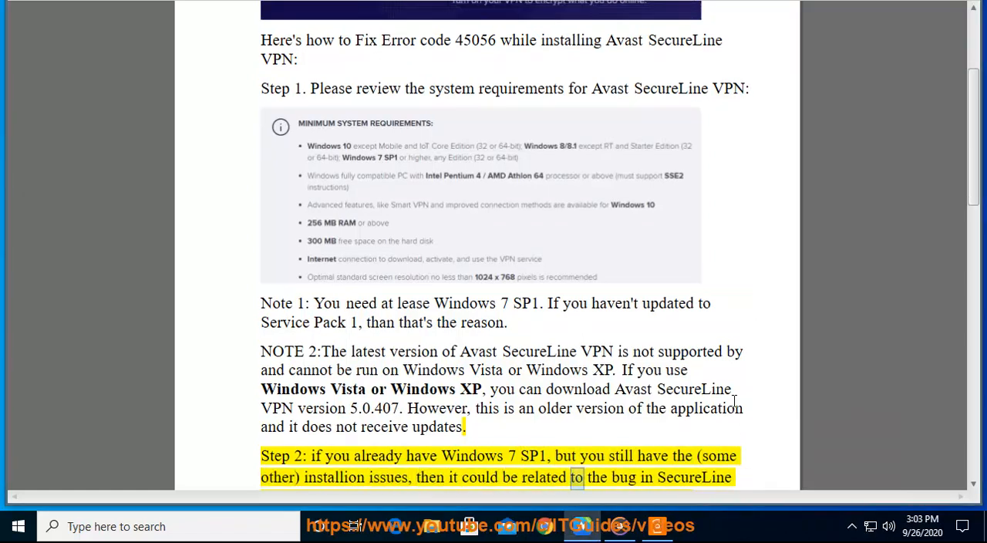
{"action": "scroll", "scroll_direction": "down", "scroll_amount": 3}
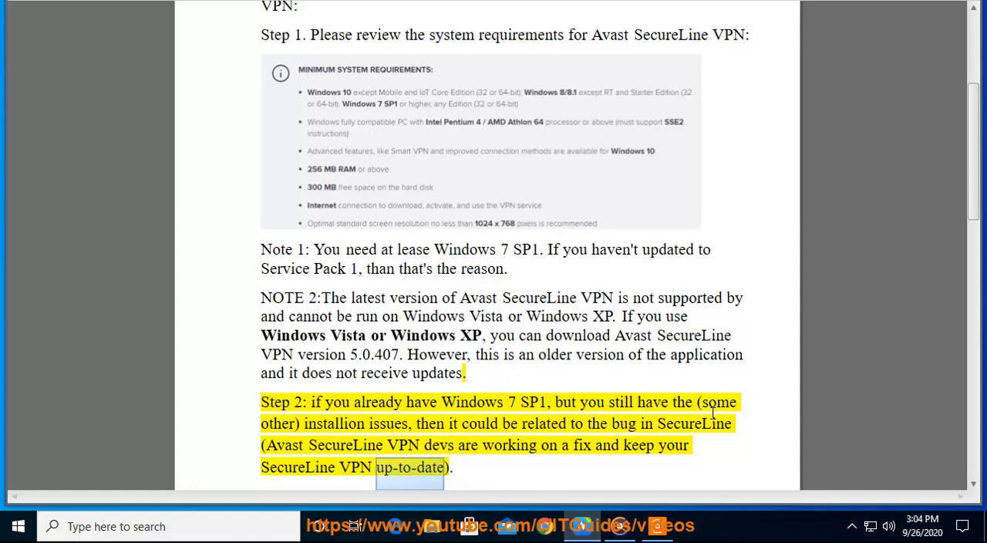
{"action": "scroll", "scroll_direction": "down", "scroll_amount": 3}
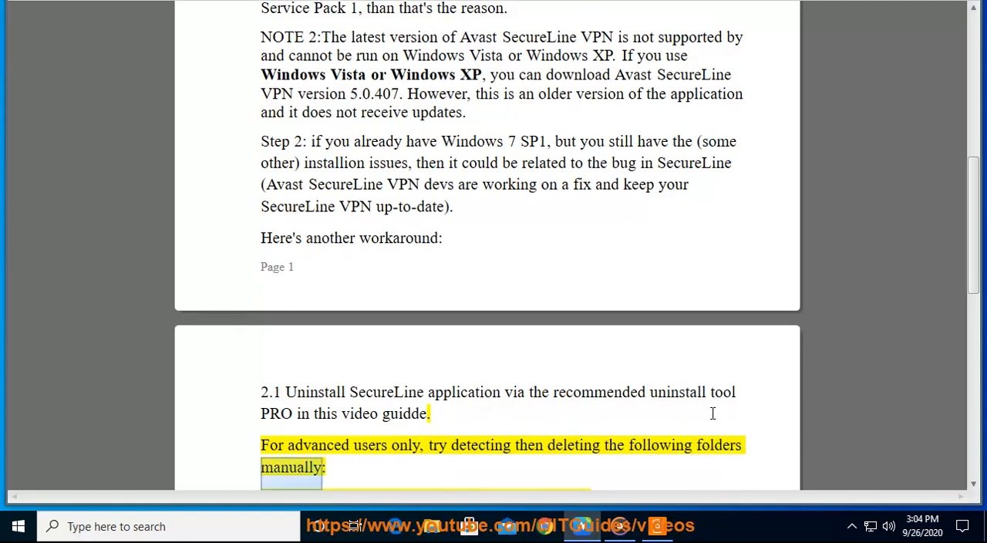
- Follow section 2.1's SecureLine folder-deletion workaround and 2.2 Restart PC as they are read
{"action": "scroll", "scroll_direction": "down", "scroll_amount": 3}
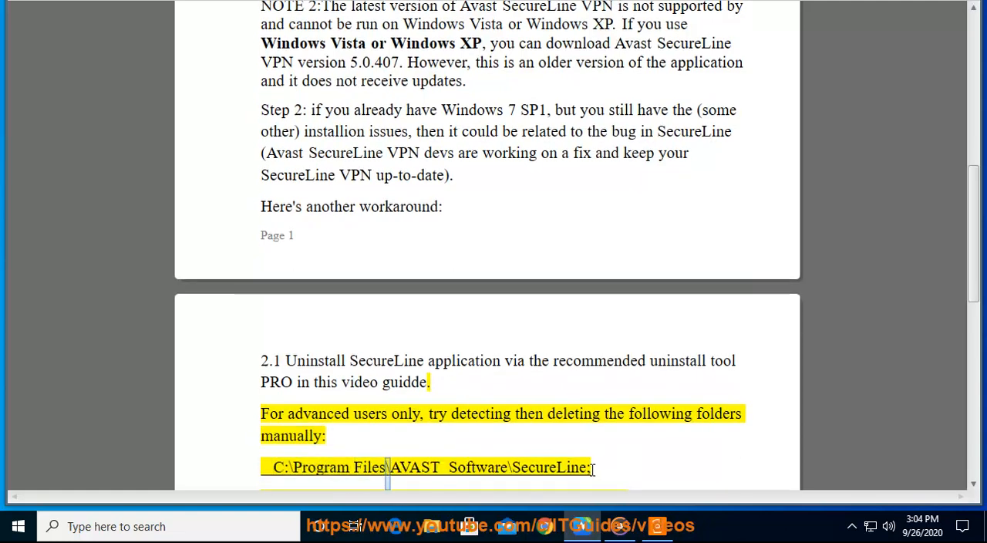
{"action": "double_click", "coordinate": [549, 467]}
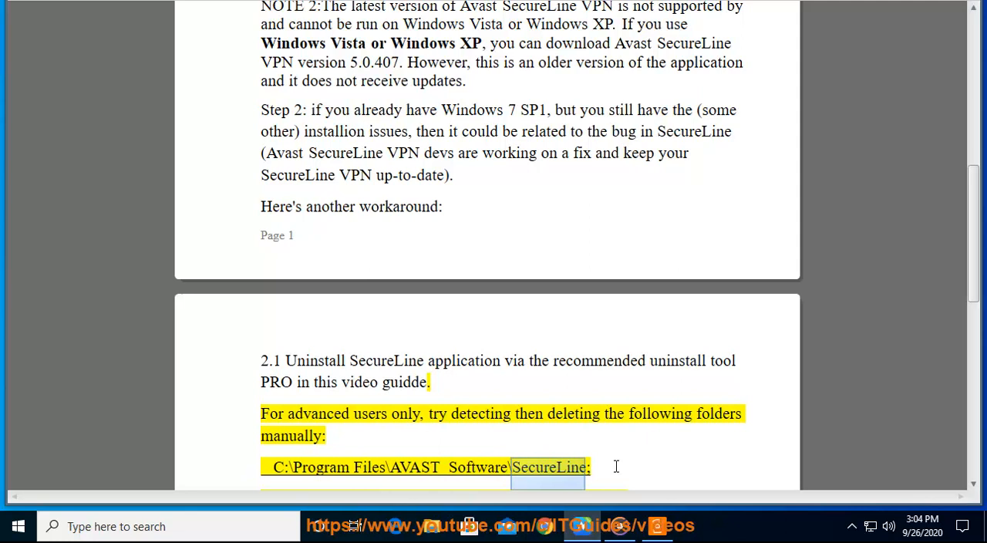
{"action": "scroll", "scroll_direction": "down", "scroll_amount": 3}
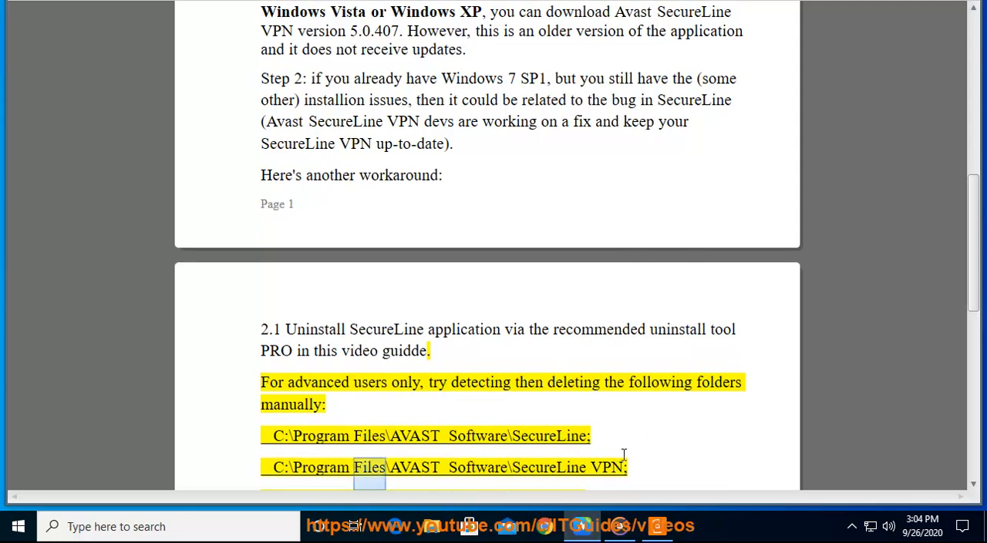
{"action": "double_click", "coordinate": [548, 467]}
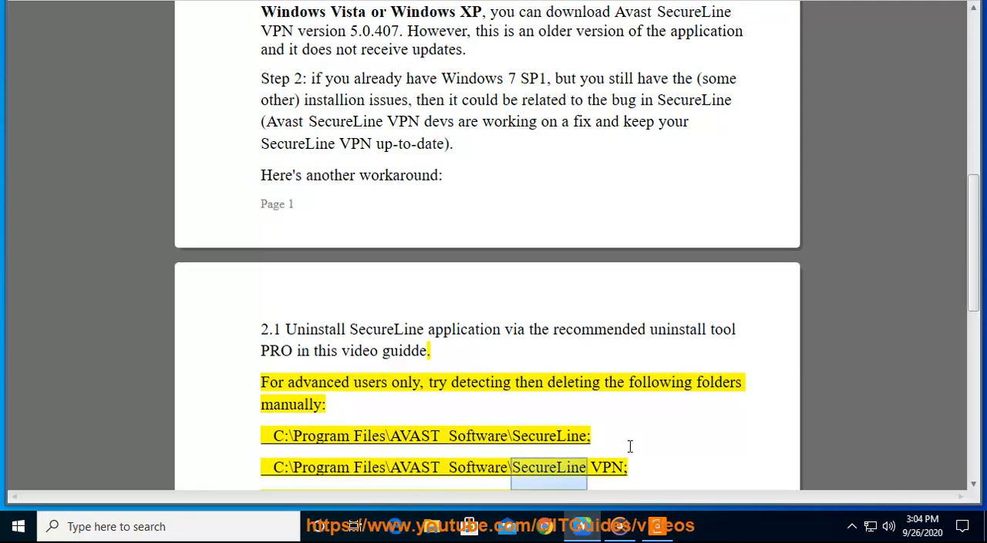
{"action": "scroll", "scroll_direction": "down", "scroll_amount": 3}
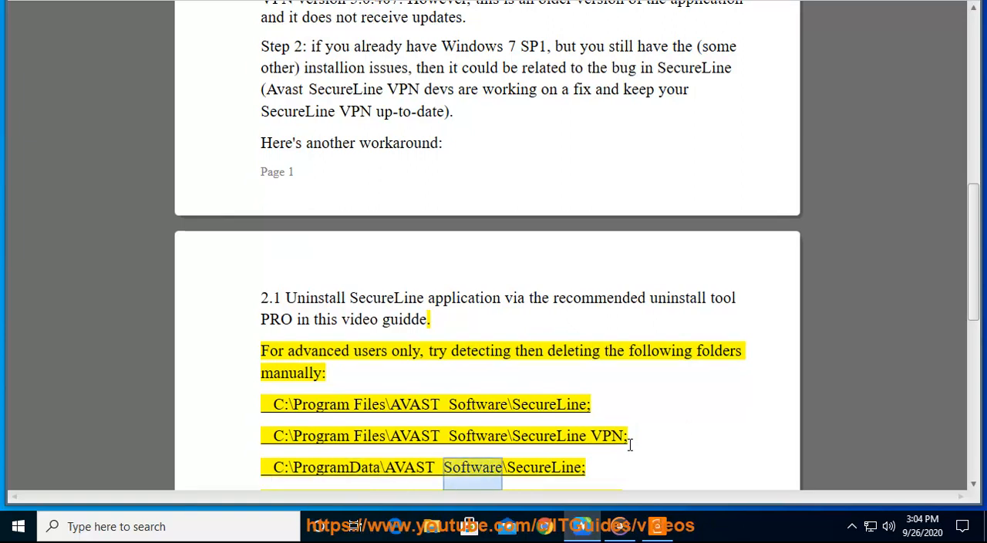
{"action": "scroll", "scroll_direction": "down", "scroll_amount": 3}
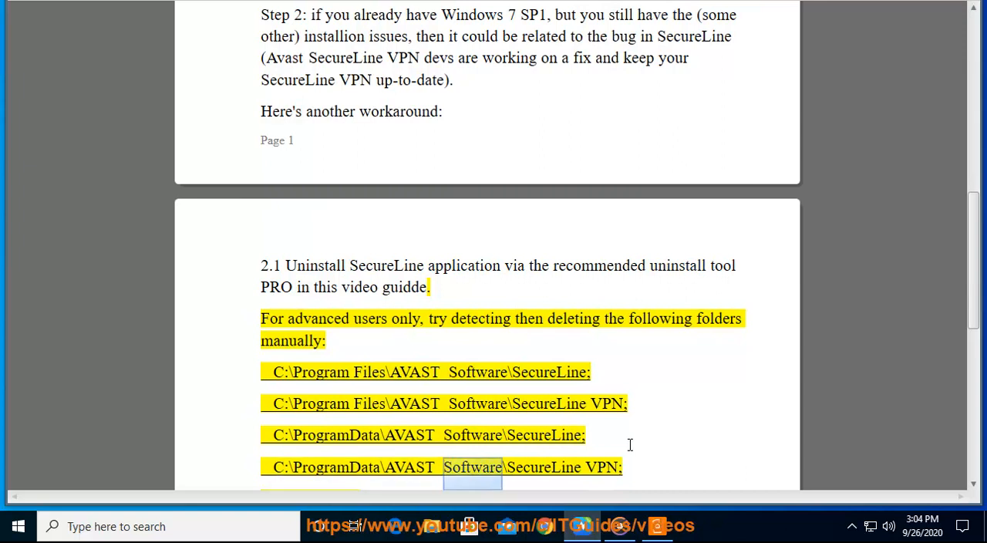
{"action": "scroll", "scroll_direction": "down", "scroll_amount": 3}
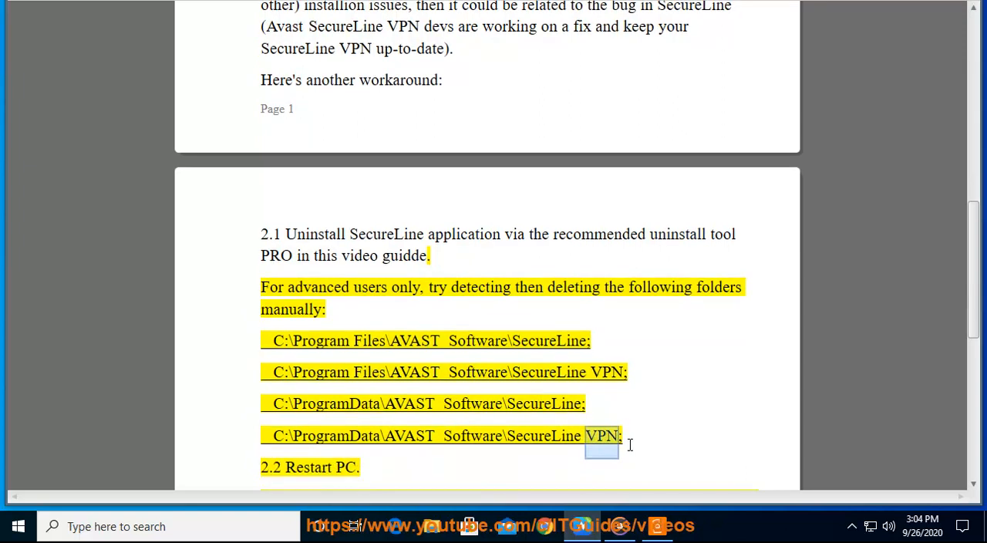
{"action": "scroll", "scroll_direction": "down", "scroll_amount": 3}
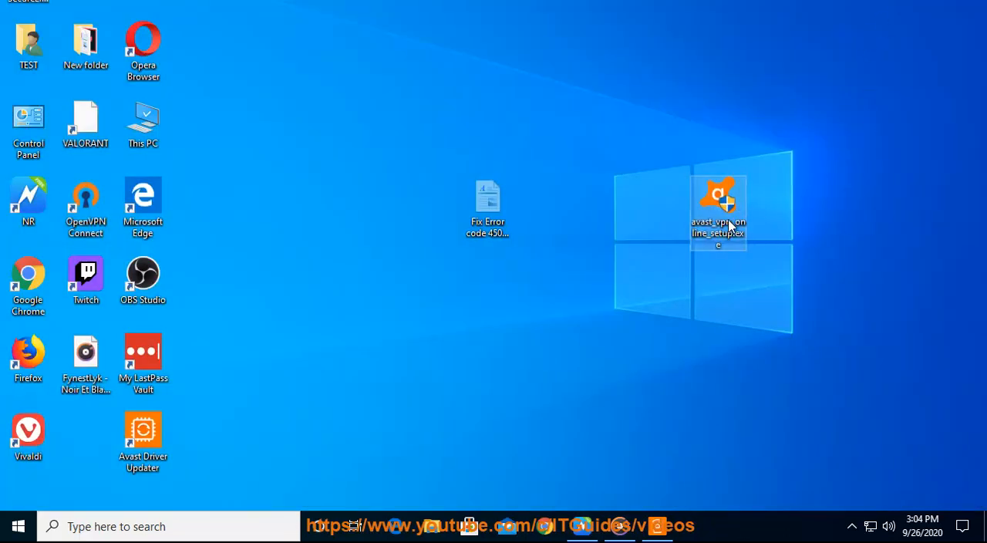
- Bring up the context actions for the Avast VPN setup .exe on the desktop
{"action": "right_click", "coordinate": [718, 208]}
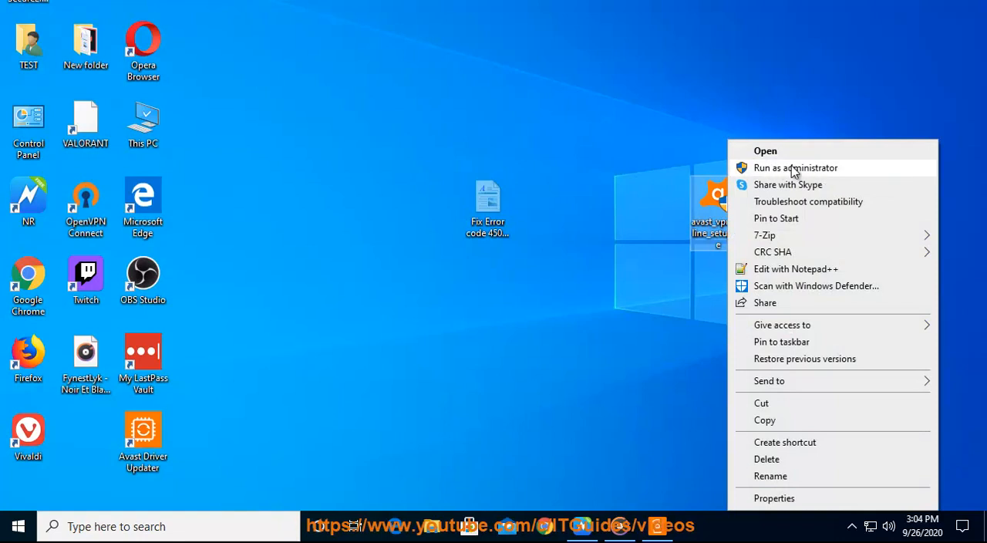